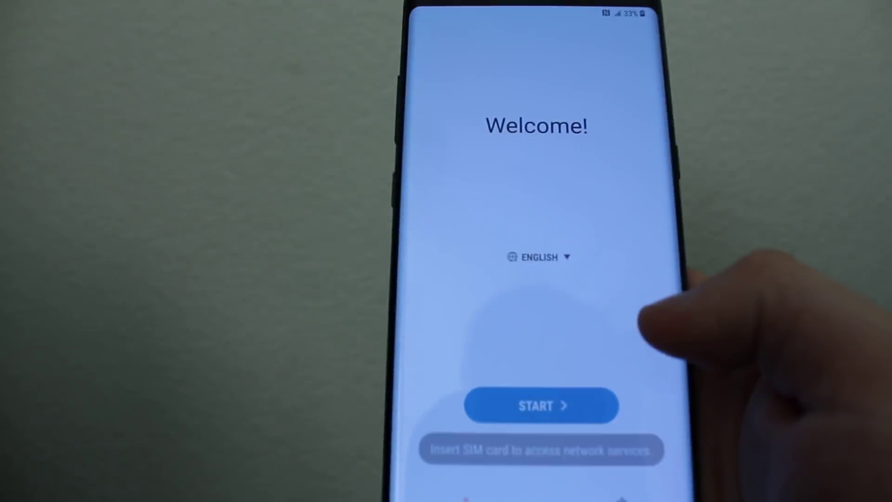
- Start setup from the Welcome screen and skip Wi-Fi to reach Terms and Conditions
click(542, 405)
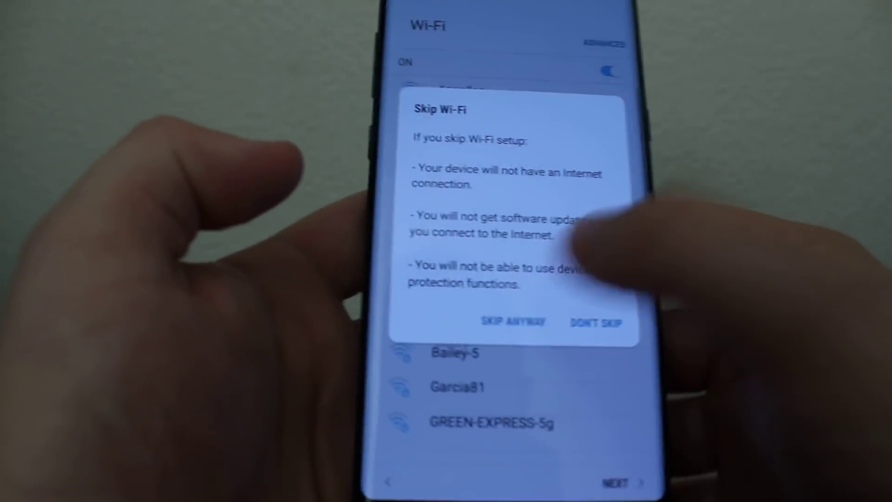
click(511, 322)
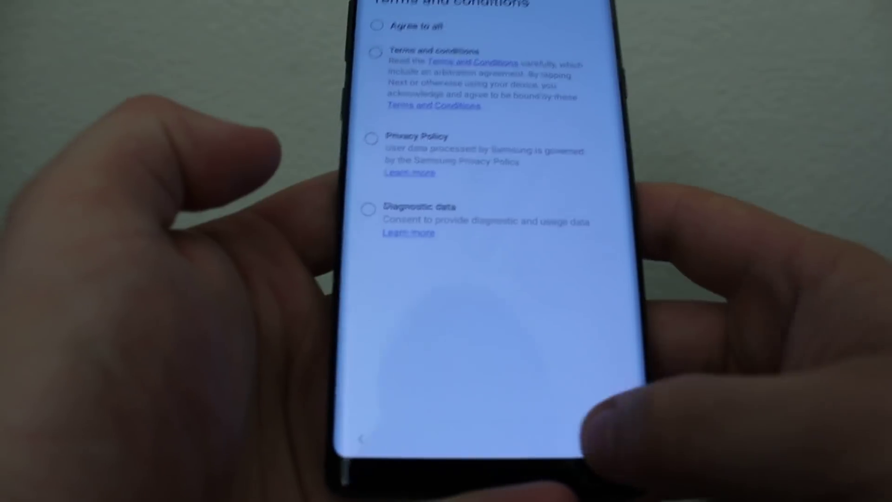